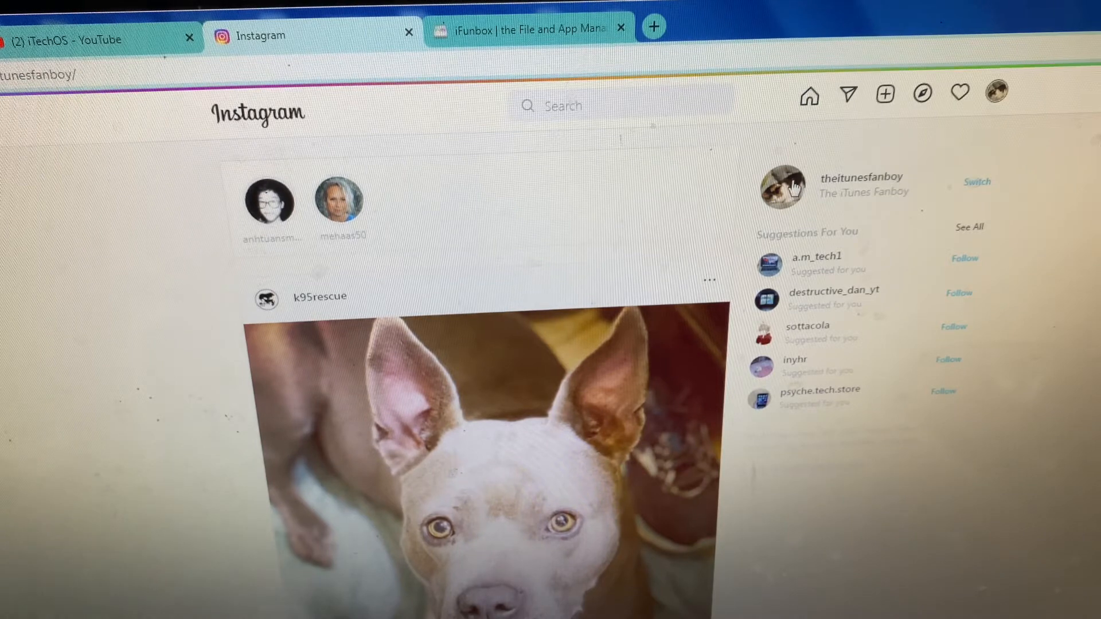
# Open your own profile from the sidebar and scroll through its Followers list
pyautogui.click(781, 187)
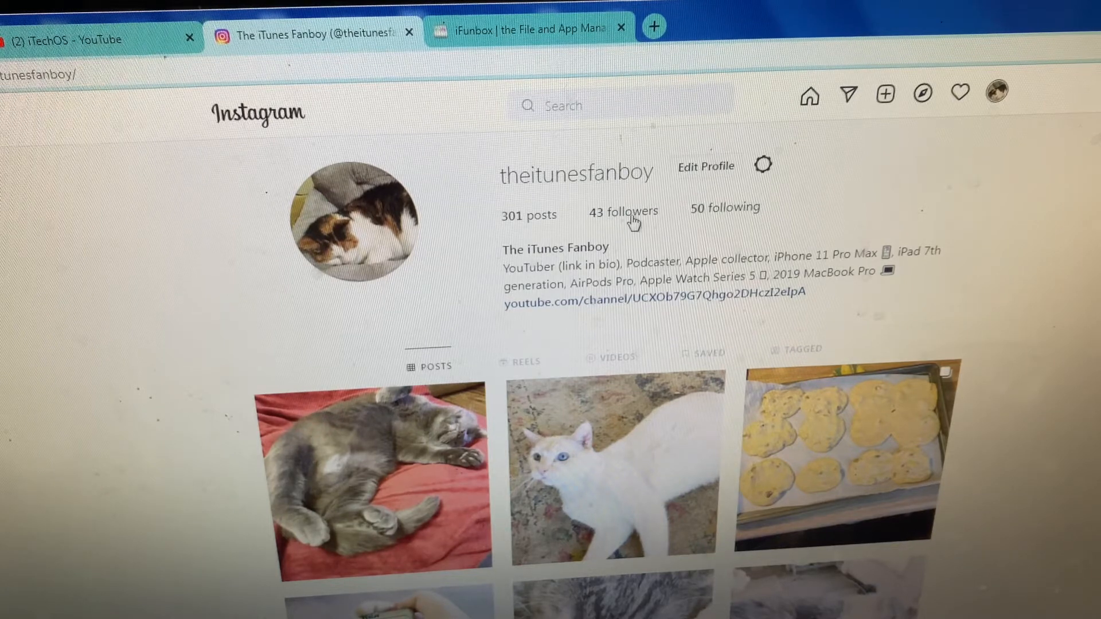
pyautogui.click(623, 210)
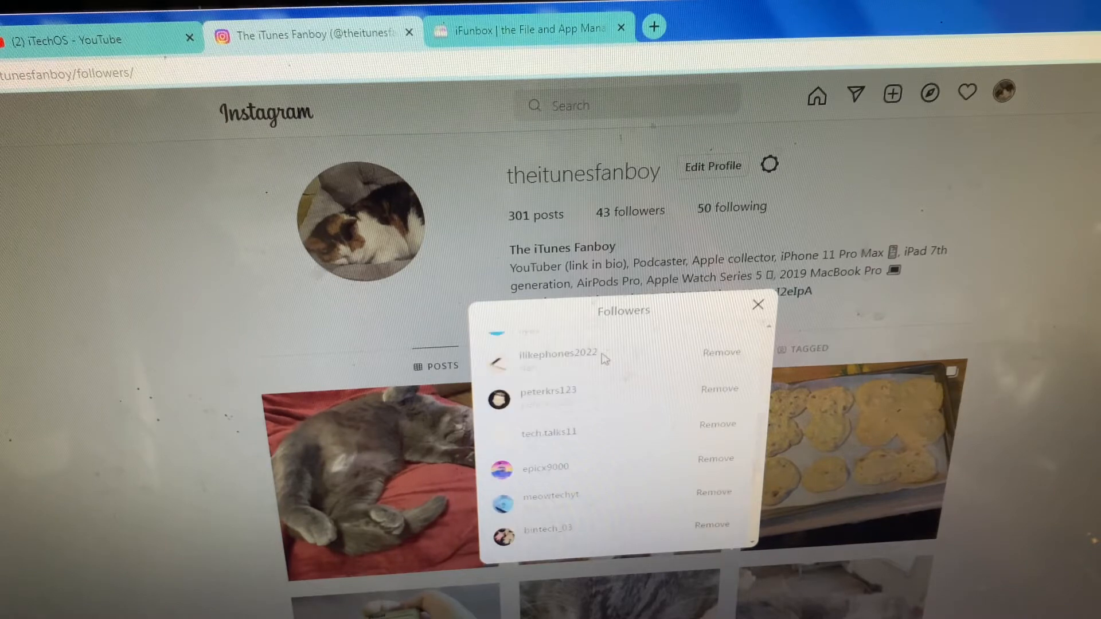
pyautogui.scroll(-3)
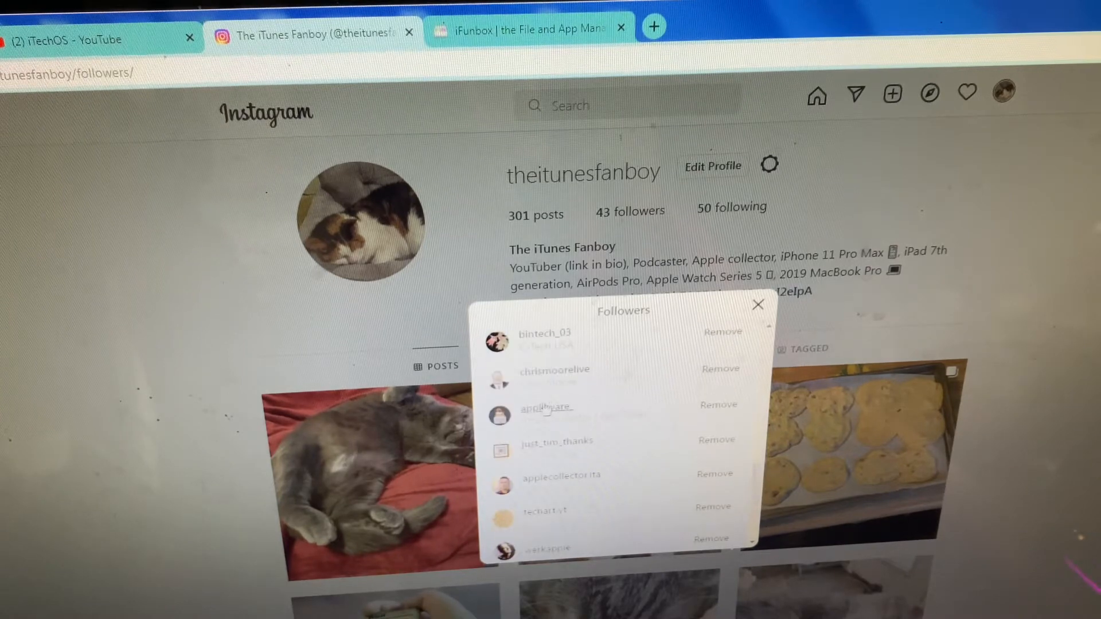
# View one follower's profile from the list, then switch to the iFunbox tab
pyautogui.click(546, 408)
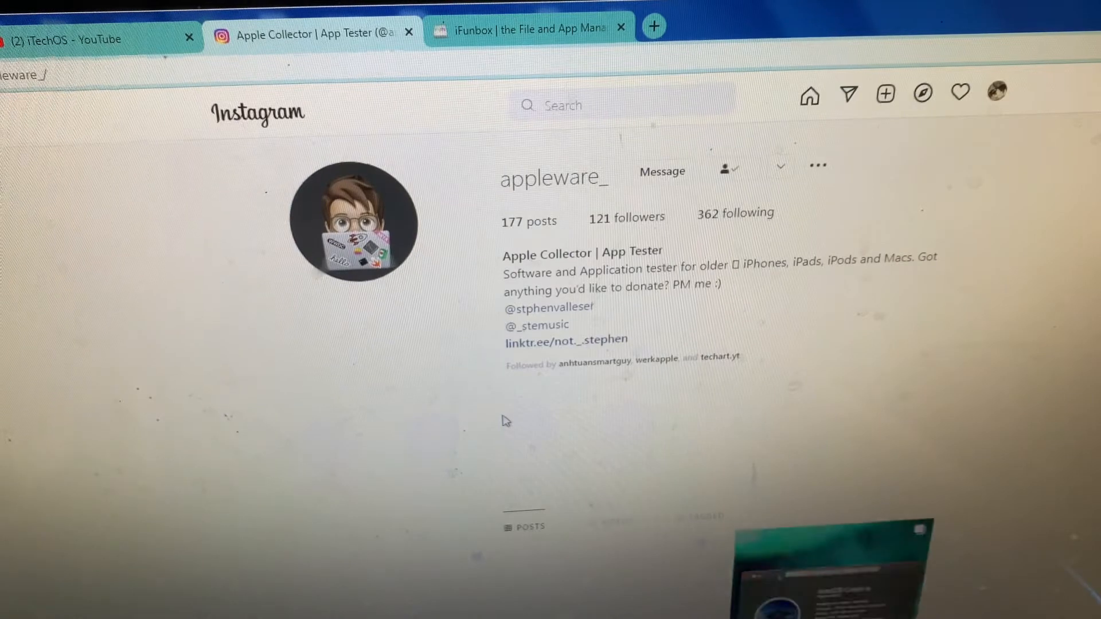
pyautogui.scroll(-3)
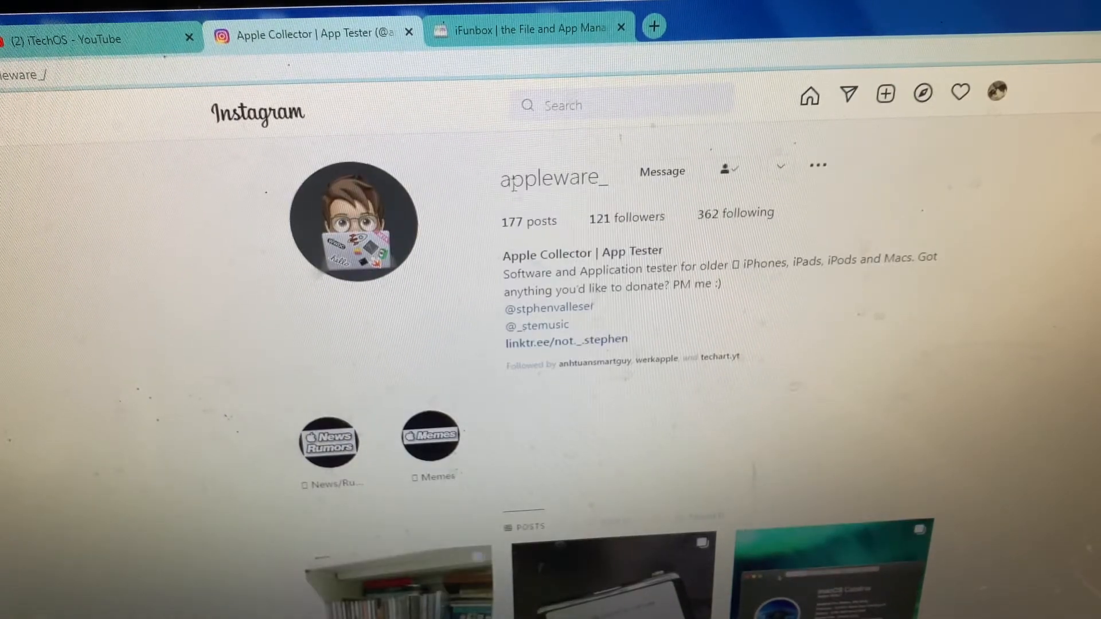
pyautogui.click(523, 28)
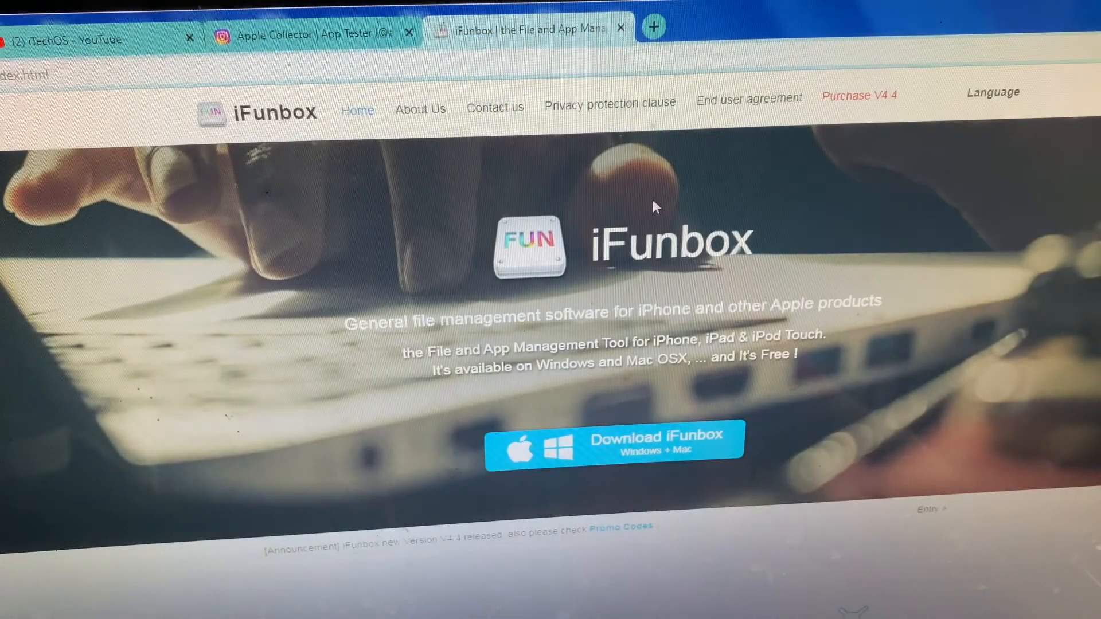